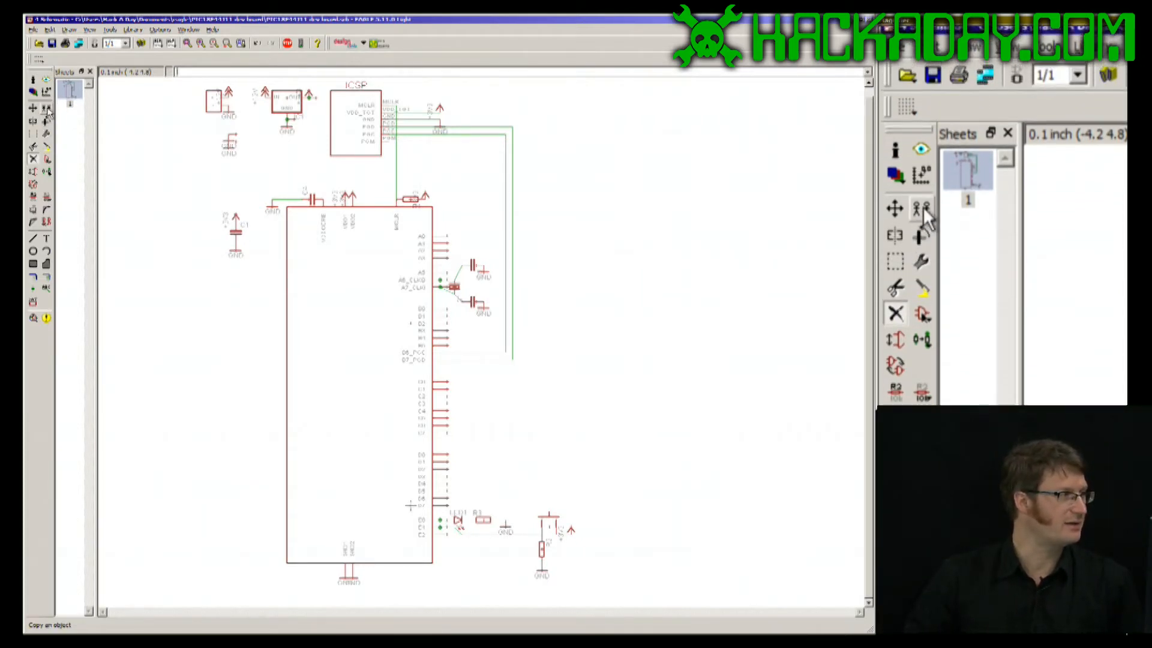
mouse_move(921, 209)
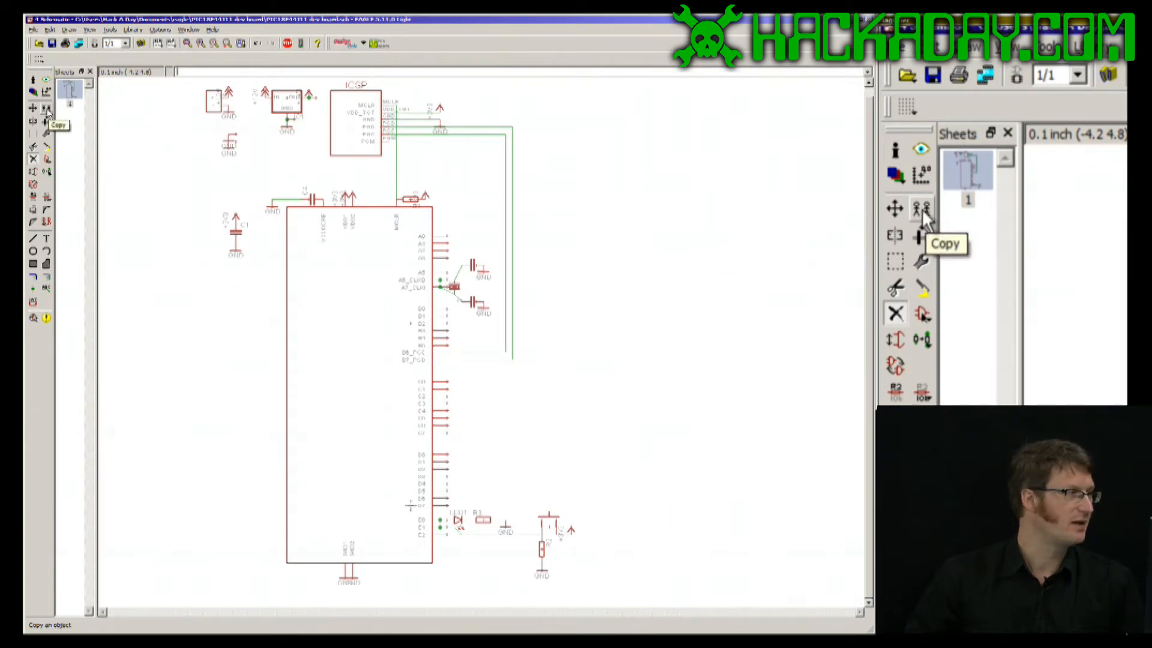
Copy an existing capacitor in the schematic to create the new part C5.
click(45, 108)
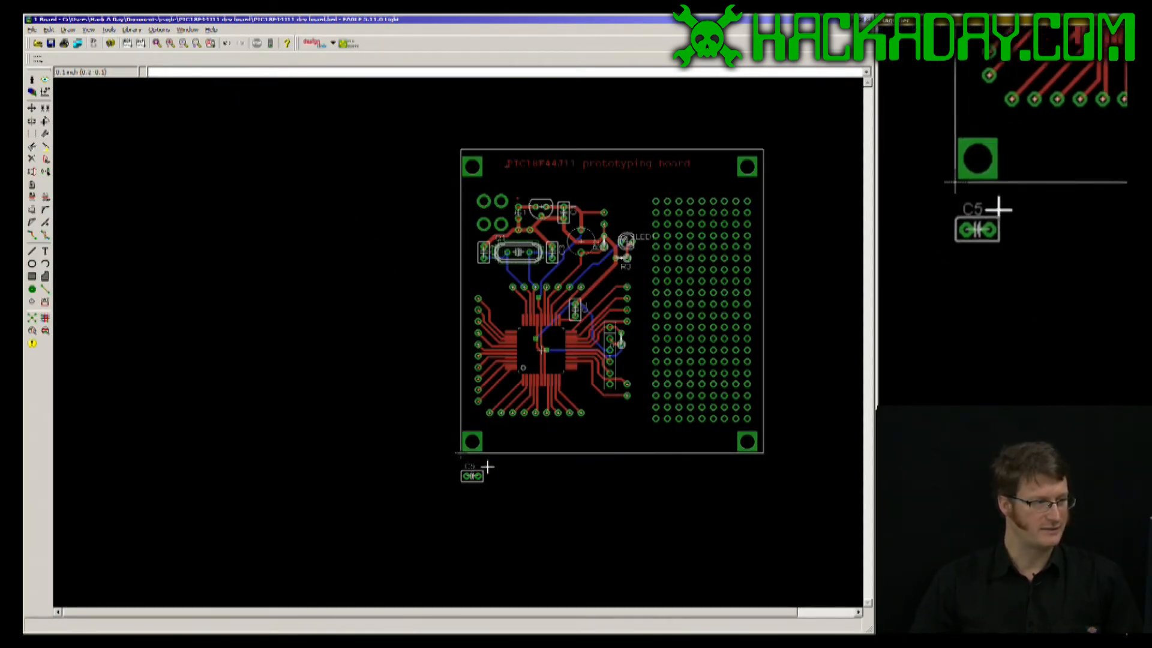
mouse_move(441, 480)
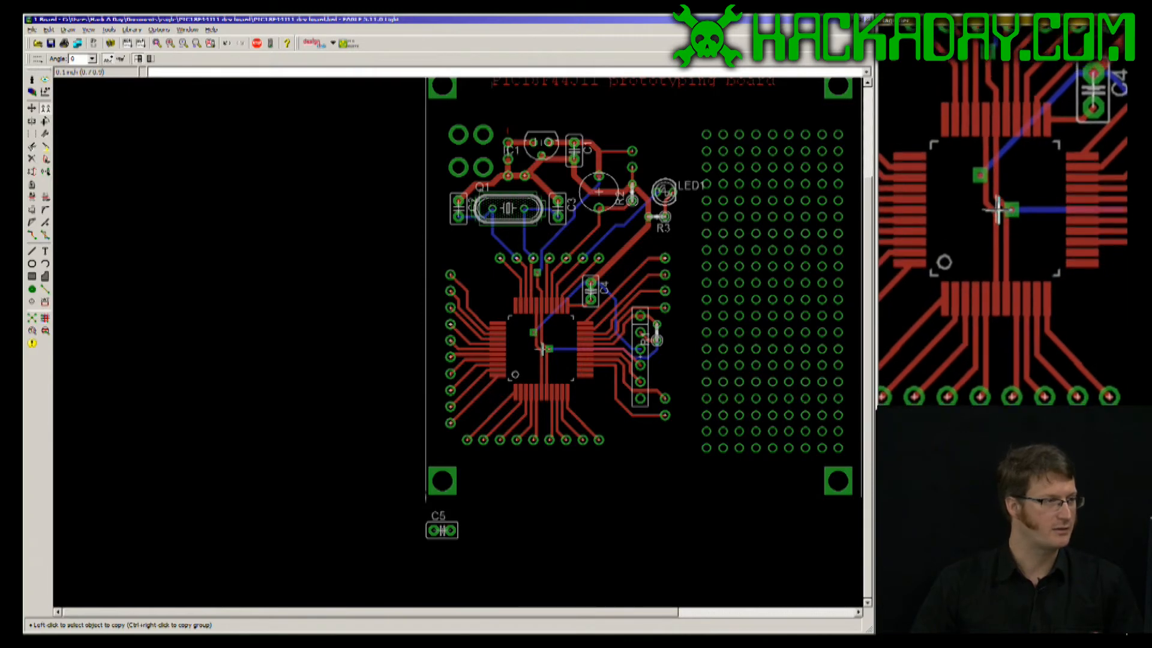
click(541, 350)
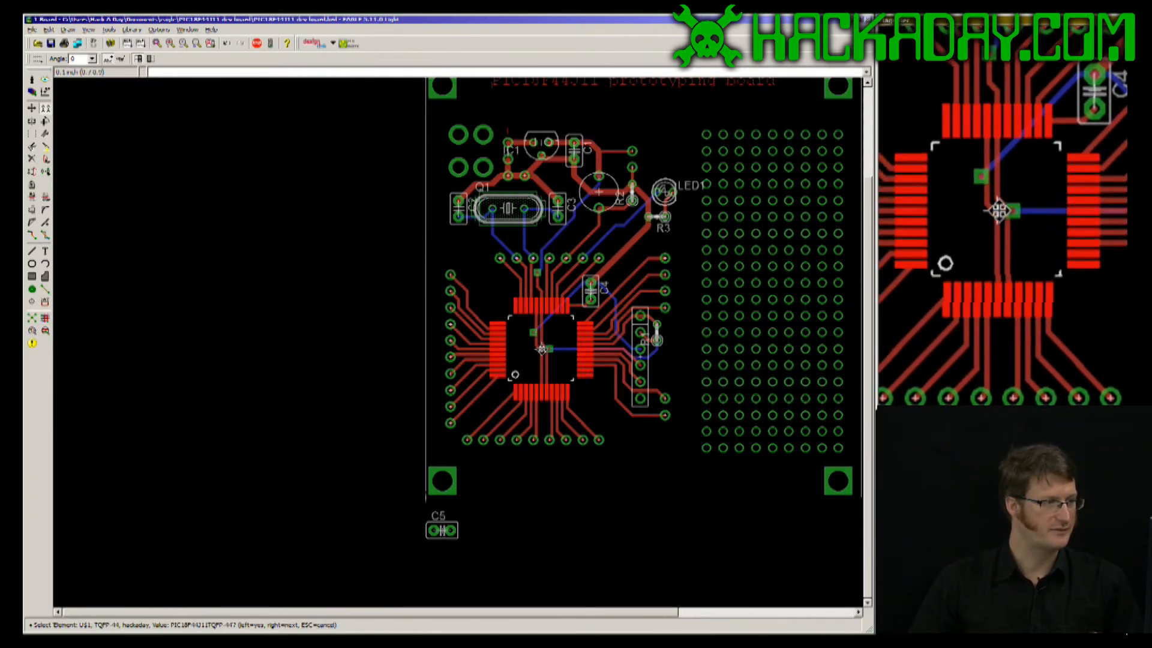